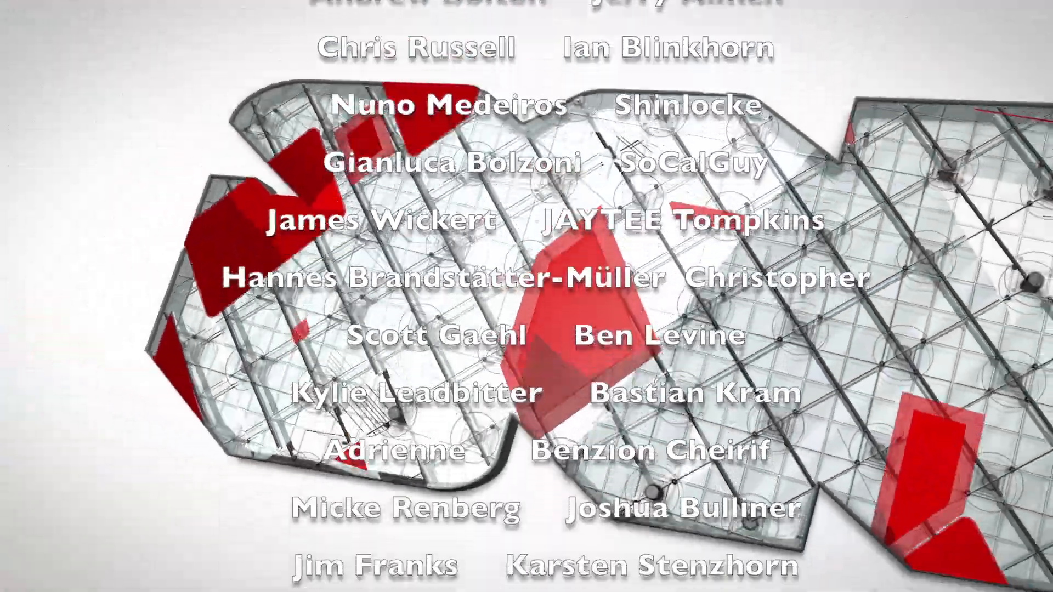
pyautogui.scroll(-3)
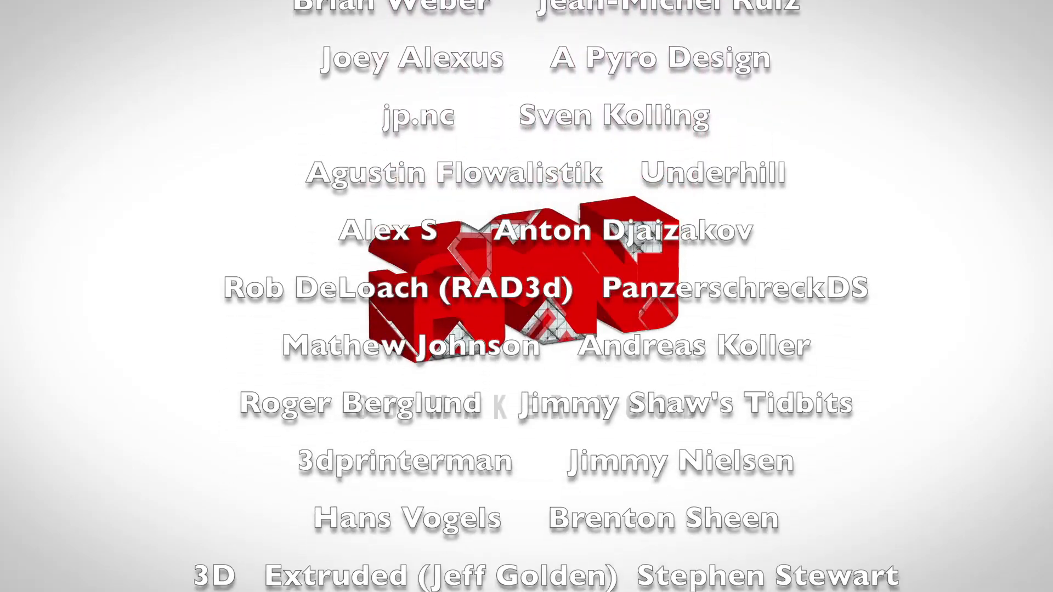